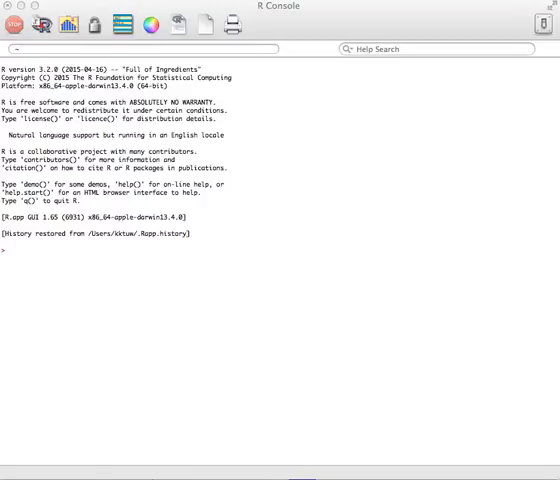
mouse_move(296, 264)
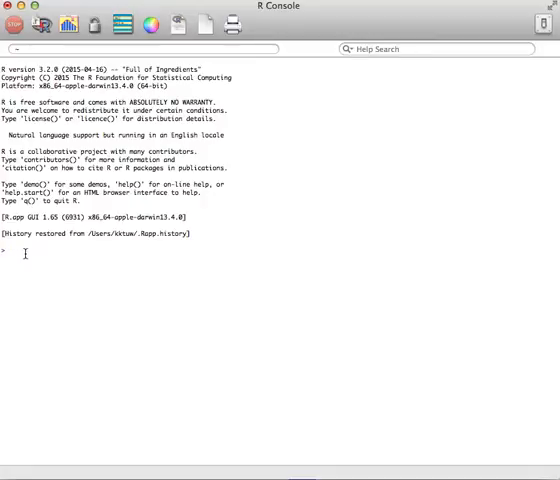
mouse_move(368, 264)
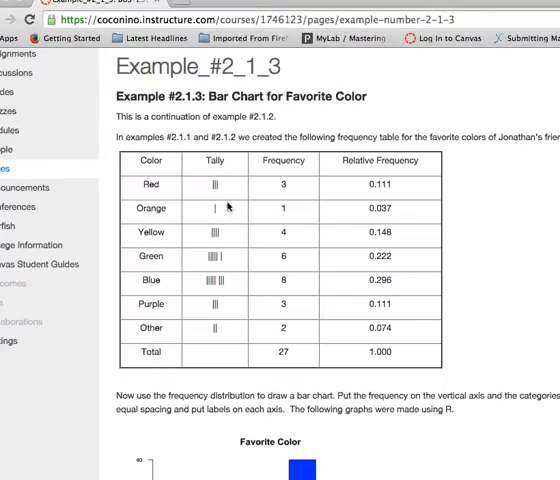
mouse_move(136, 218)
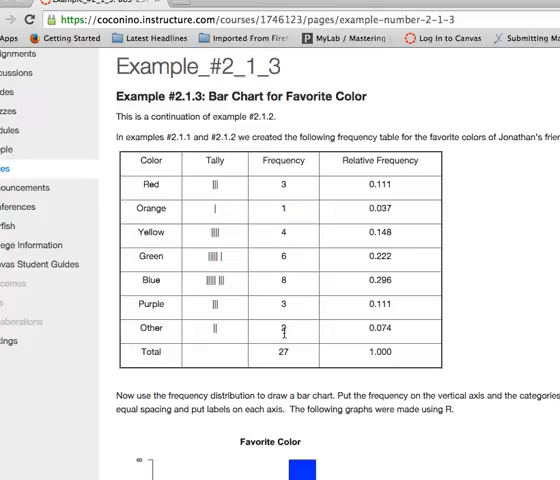
mouse_move(298, 250)
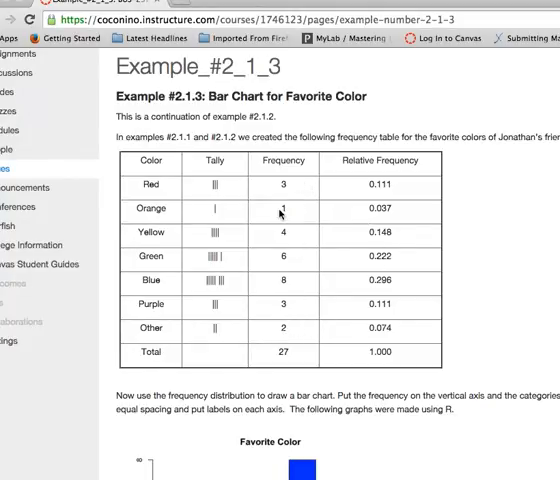
mouse_move(294, 208)
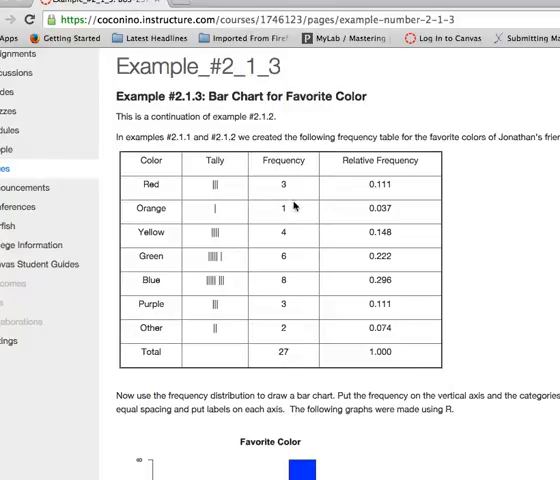
mouse_move(298, 328)
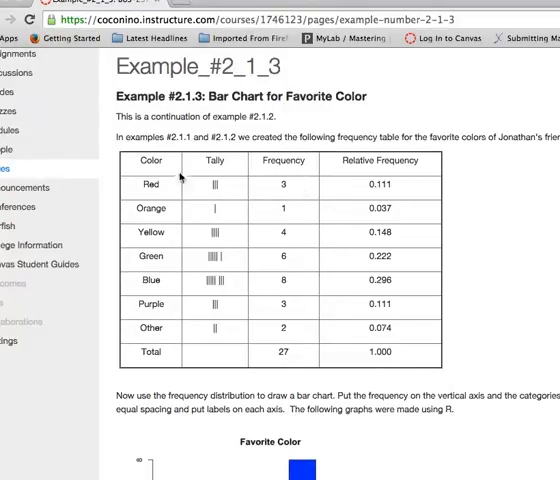
mouse_move(284, 278)
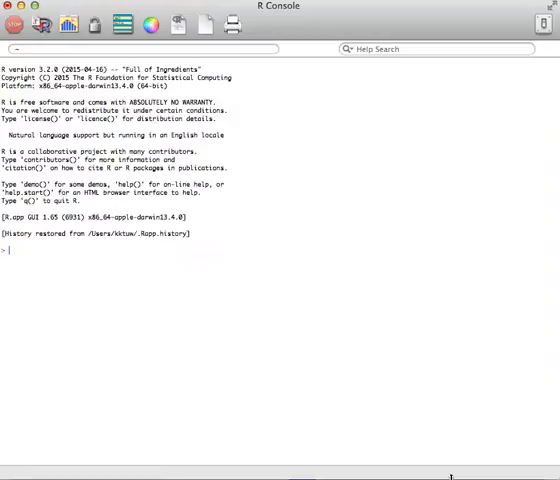
- Assign fcolor <- c(3, 1, 4, 6, 8, 3, 2) and run it at the prompt
text(fo)
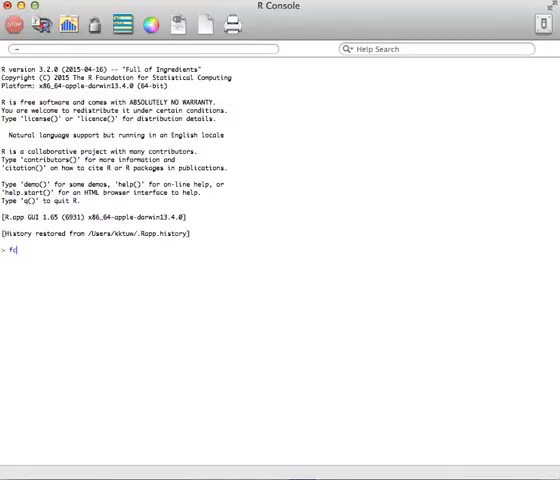
text(color)
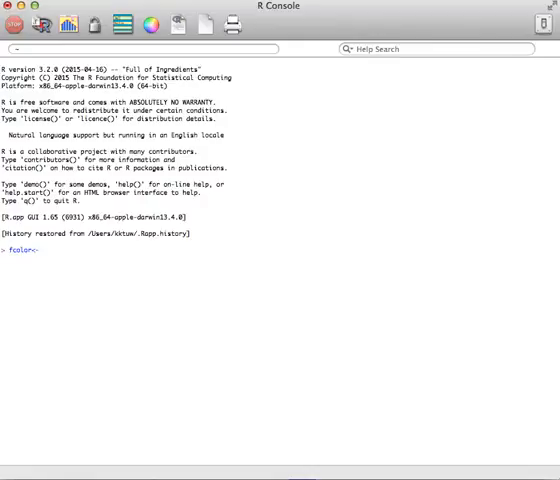
text(<-)
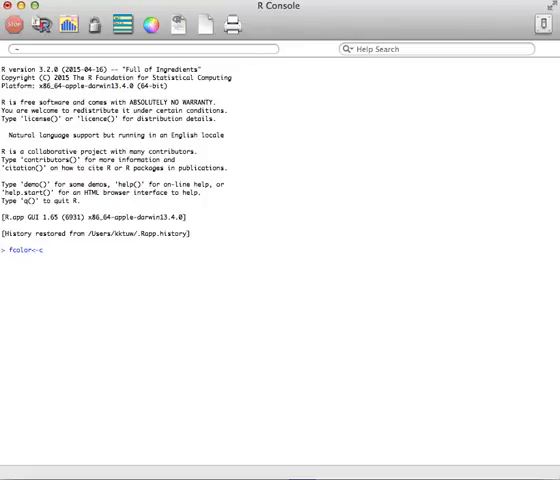
text(()
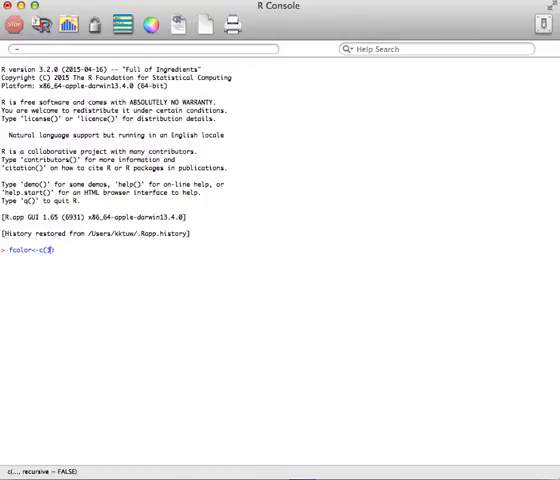
text(3, 1,)
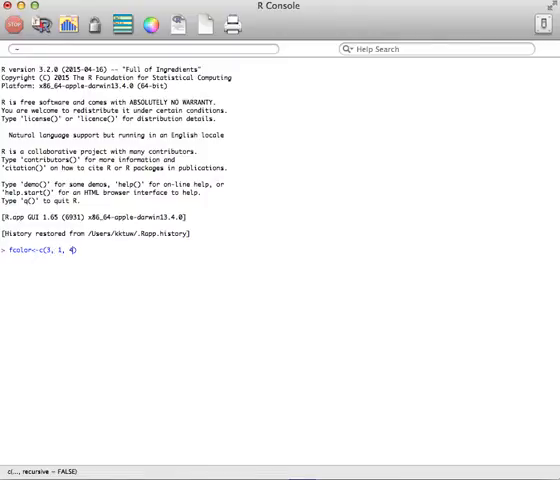
text(4, 6, 8, 3,)
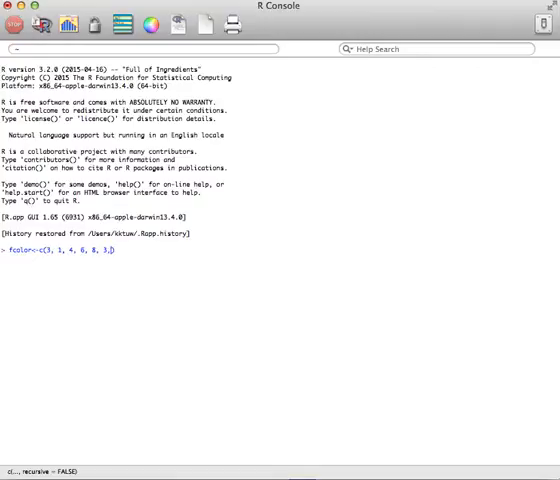
text(2)
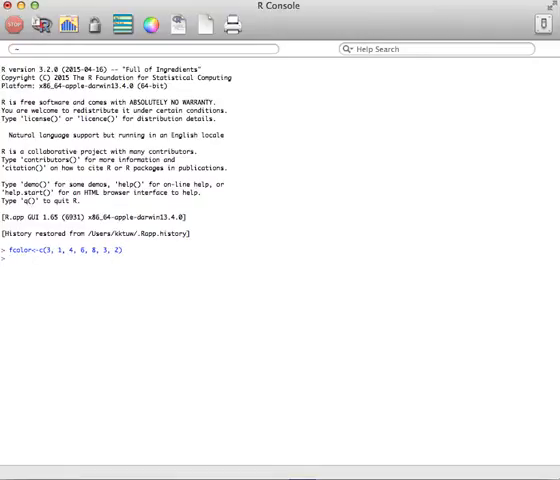
key(Return)
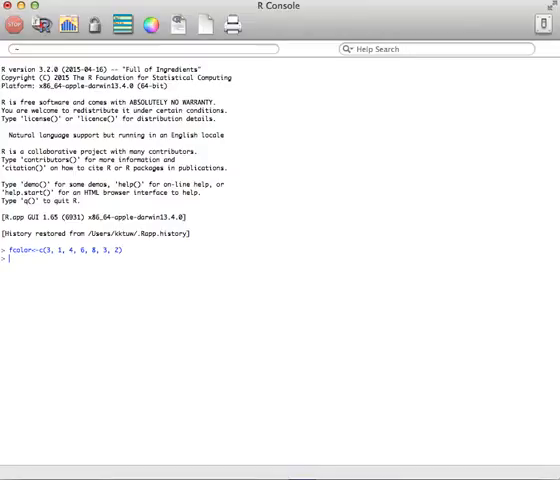
key(Return)
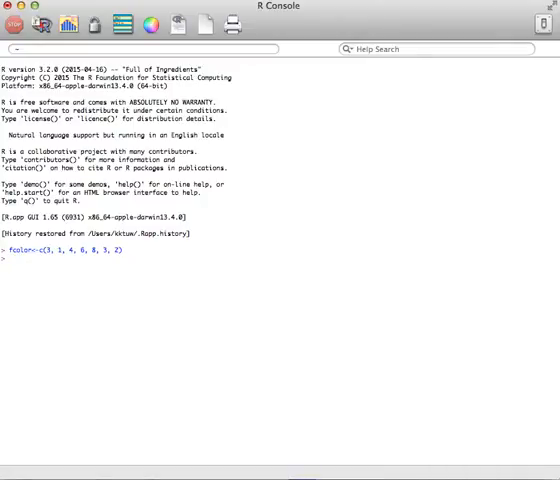
- Run barplot(fcolor) so a Quartz window shows the seven frequency bars
text(barplot)
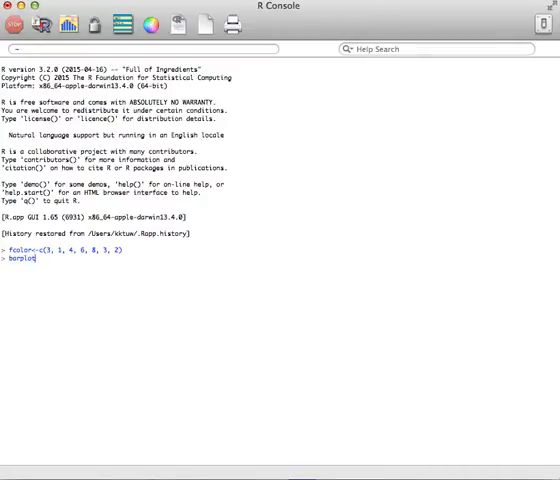
text(()
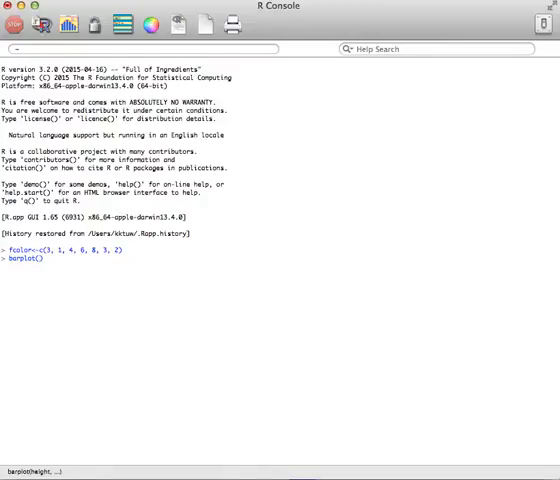
text(fcolor)
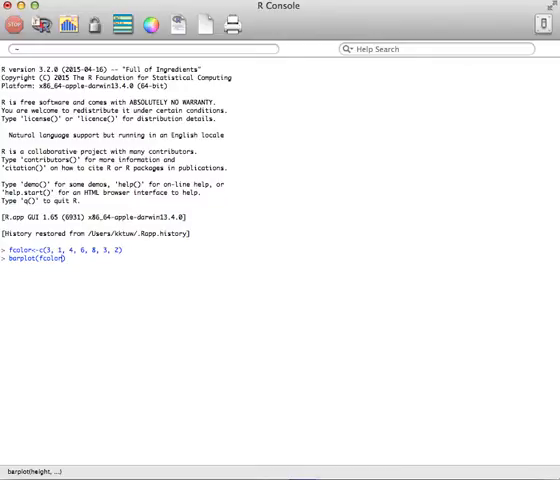
key(Return)
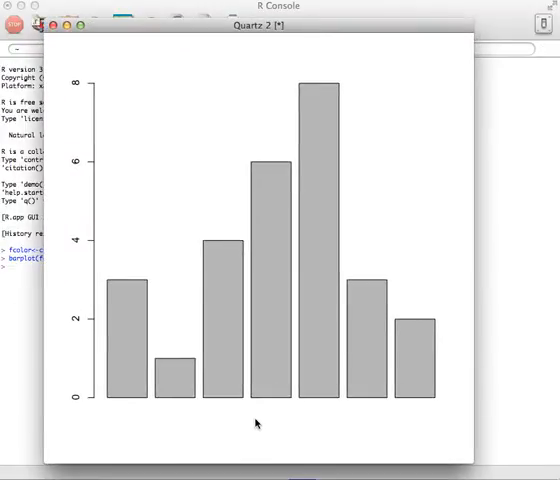
mouse_move(148, 404)
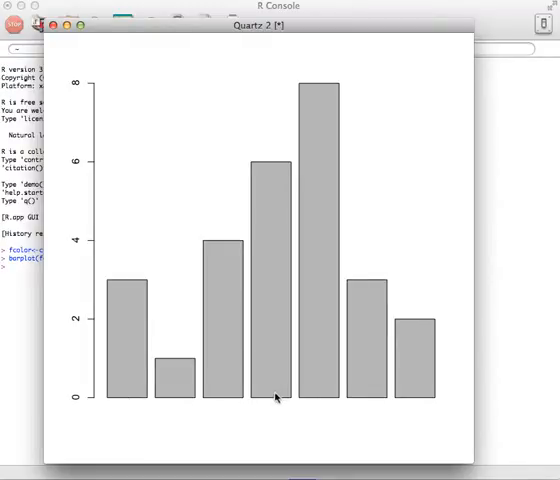
mouse_move(378, 420)
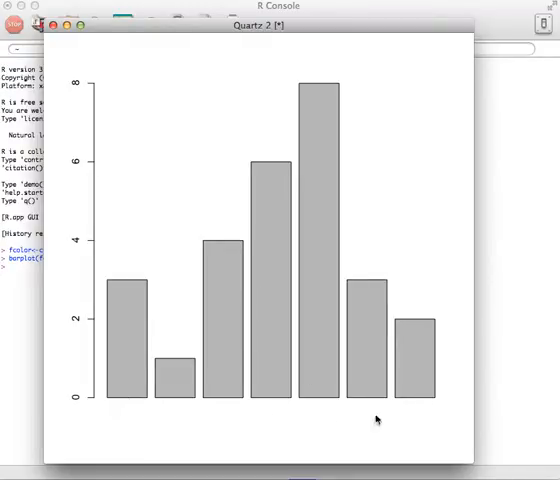
mouse_move(430, 424)
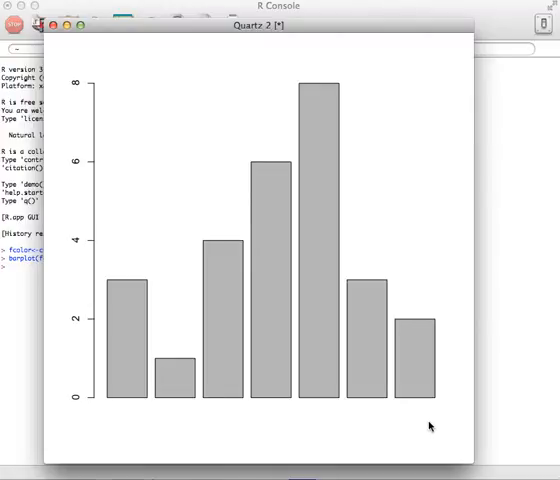
mouse_move(324, 56)
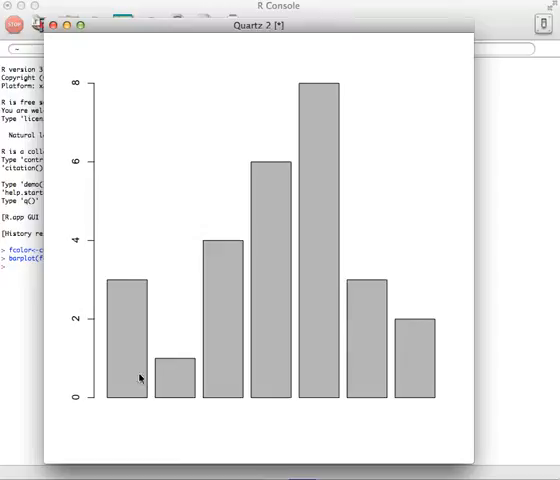
mouse_move(68, 48)
text(barplot(fcolor, )
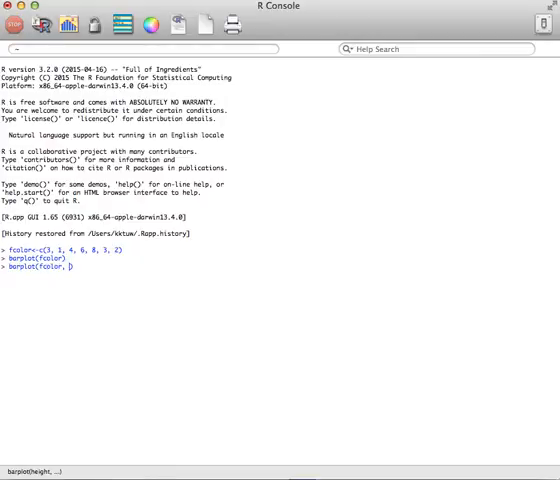
- Add names.arg=c("Red","Orange","Yellow","Green","Blue","Purple","Other") to the barplot(fcolor) call
text(names.arg=c()
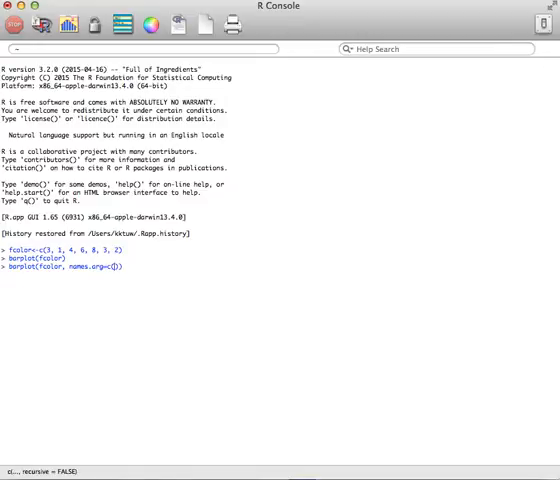
text("")
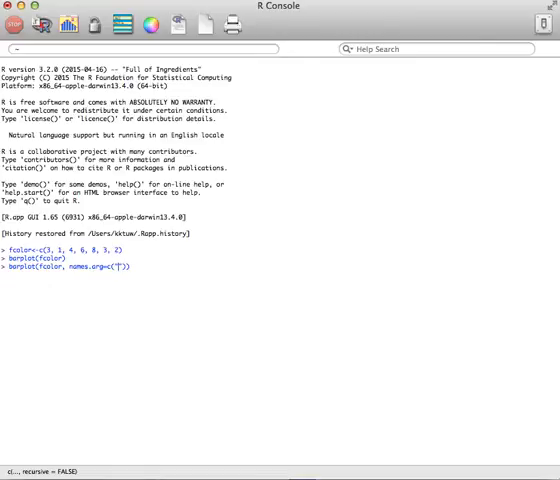
text(Red)
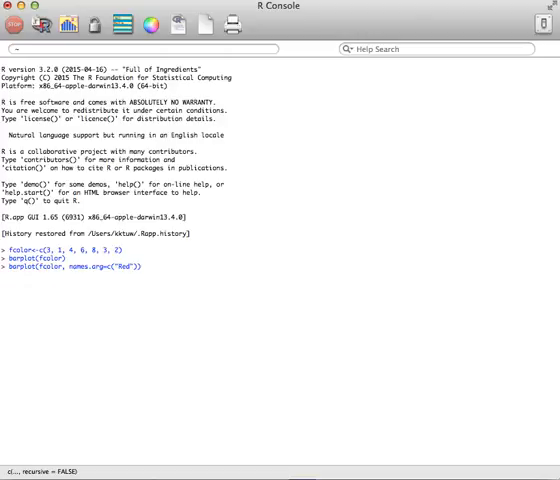
text(, "")
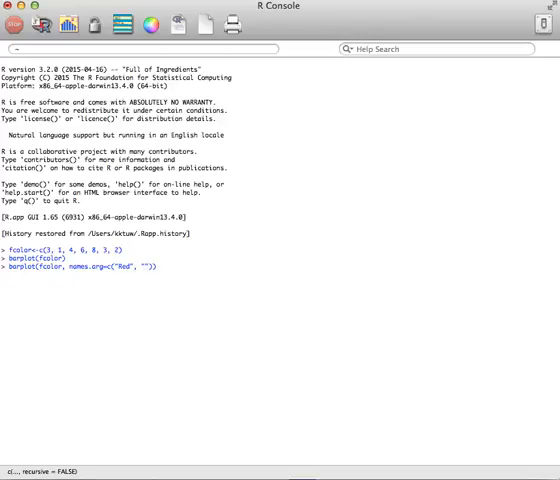
text(d)
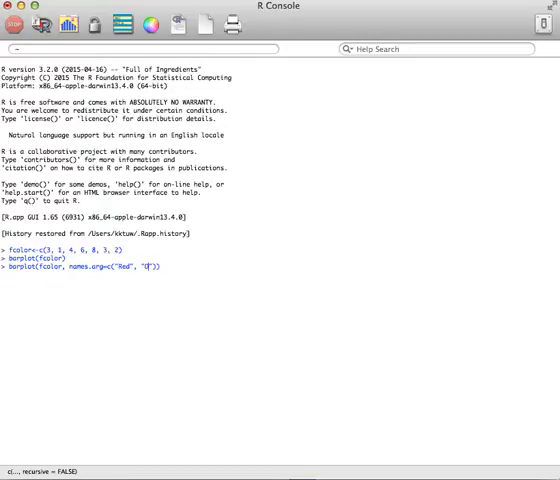
text(range)
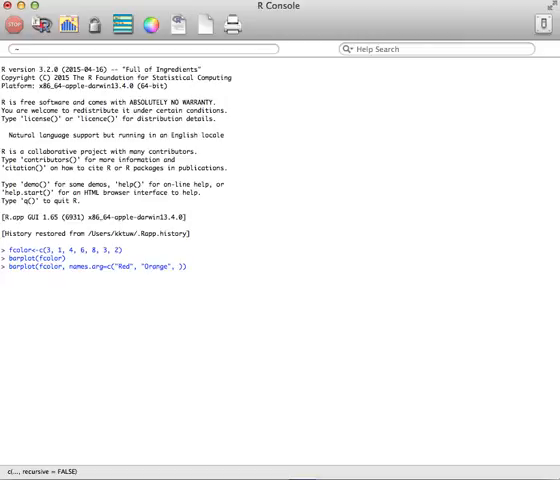
text("Yellow)
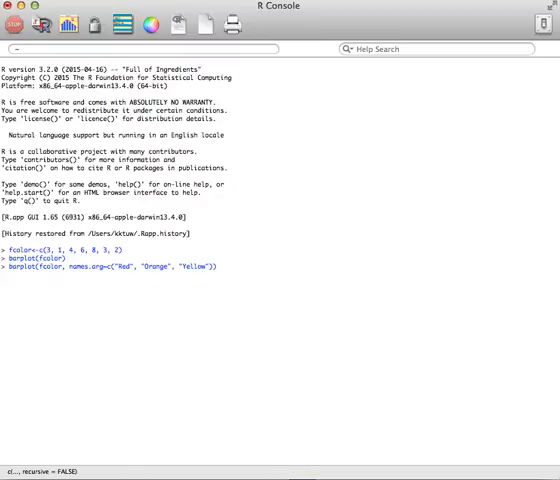
text(, "Green")
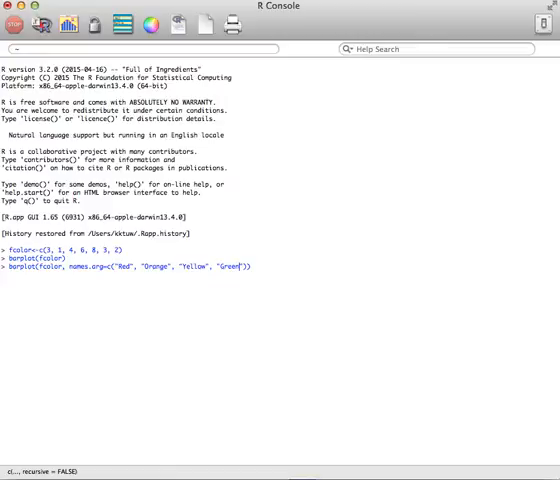
text(, "Blue", "")
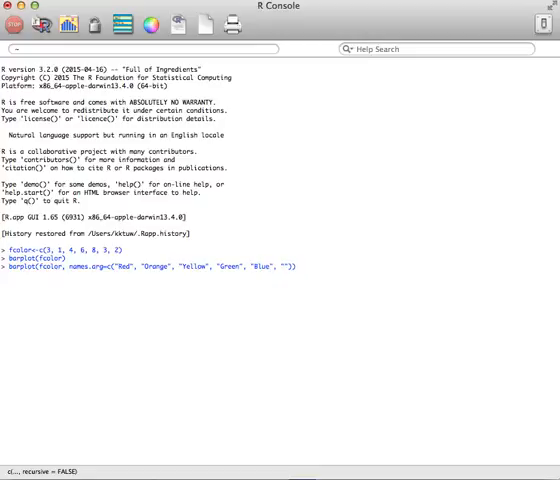
text(Purple)
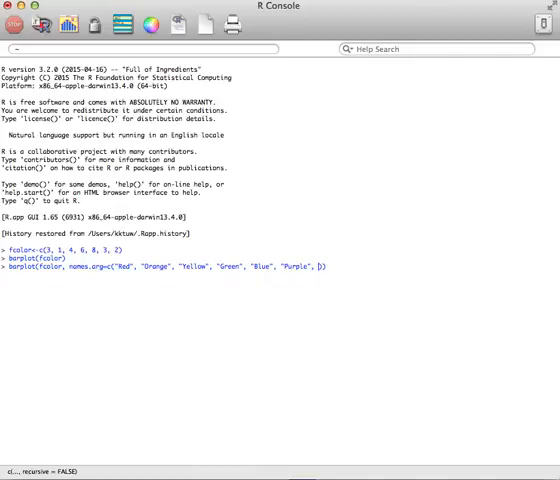
text(th)
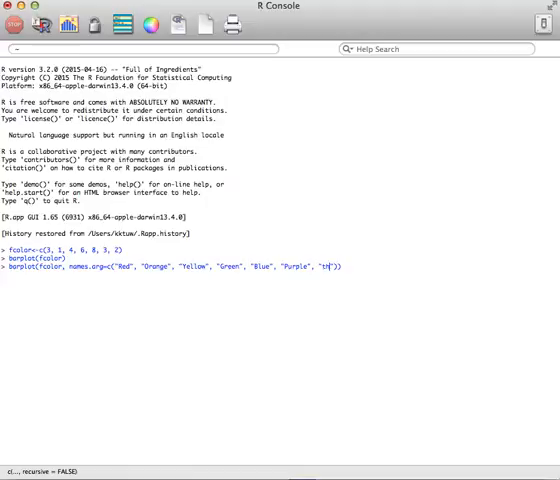
text(ther)
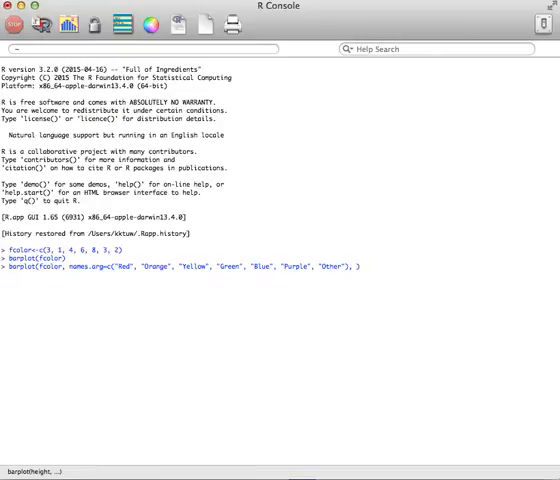
- Append xlab="Color", ylab="Frequency", main="Favorite Color", col="blue" and run the barplot command
text(xlab="")
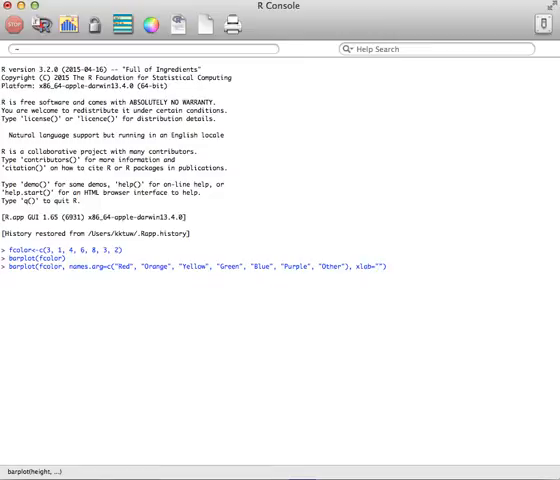
text(Color", ylab=")
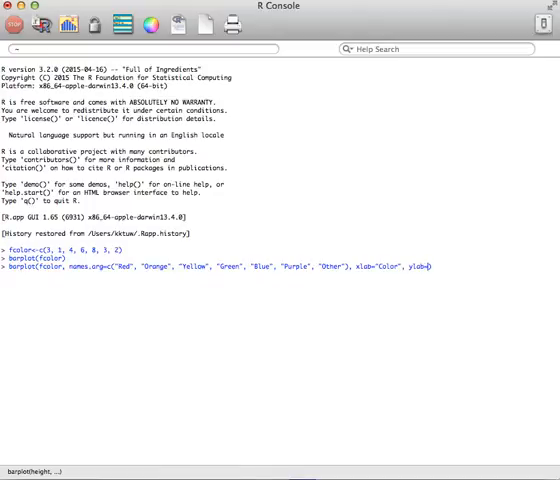
text(Fre)
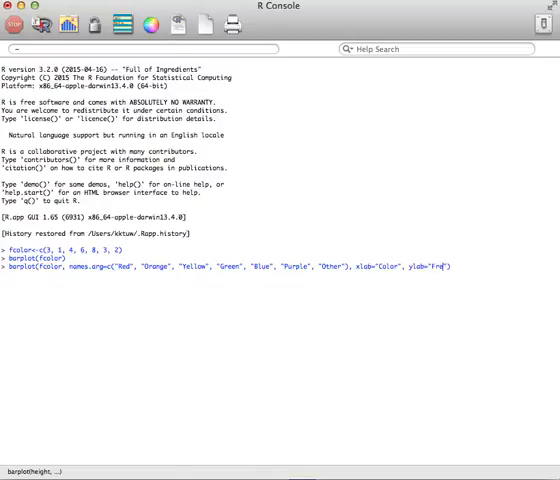
text(quency)
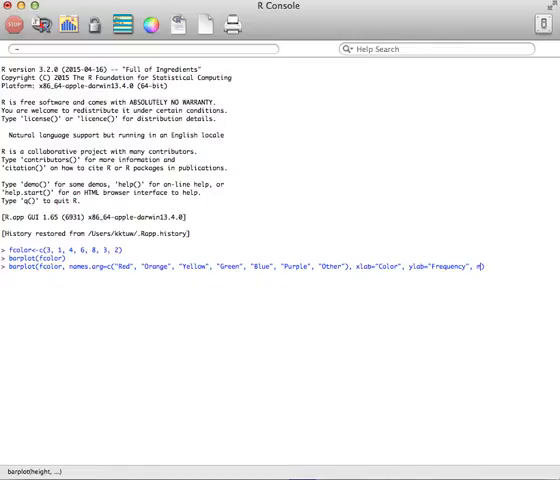
text(main="Favorite Color", col="")
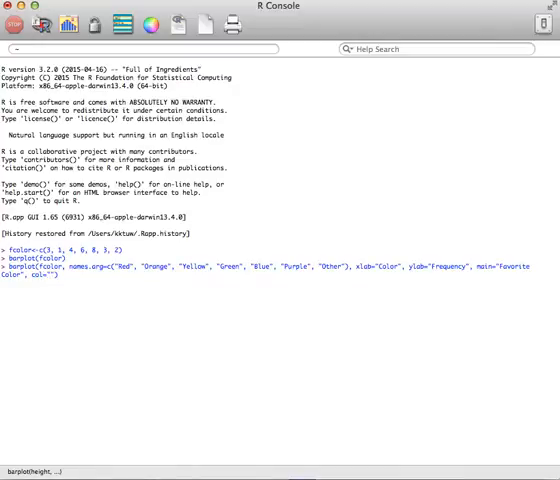
text(blue)
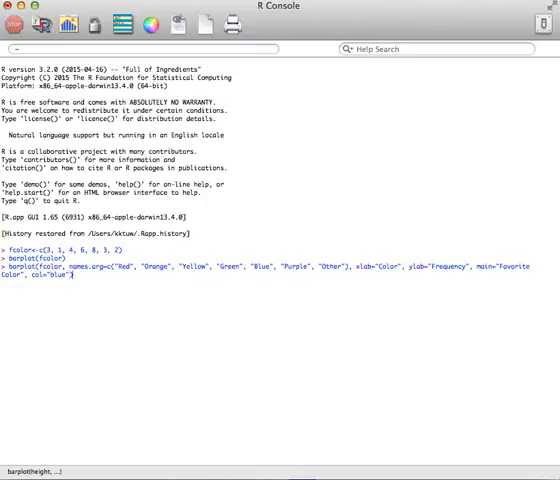
key(Return)
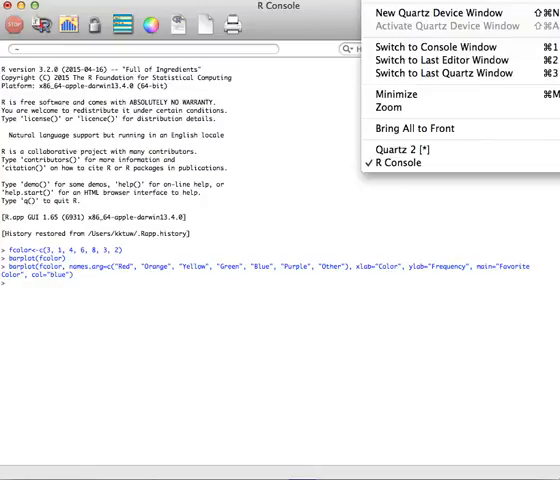
mouse_move(420, 152)
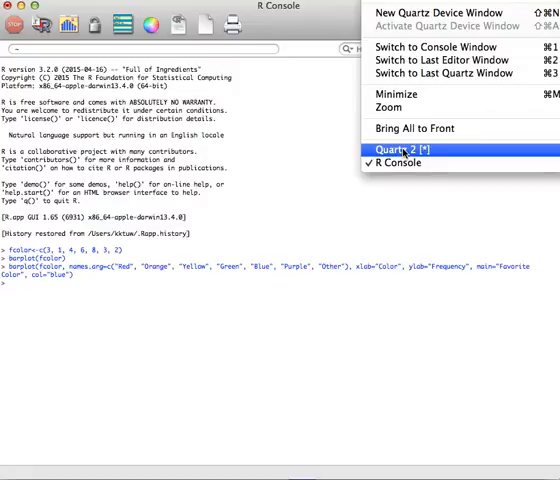
- Bring the Quartz 2 window with the blue Favorite Color chart to the front
click(404, 148)
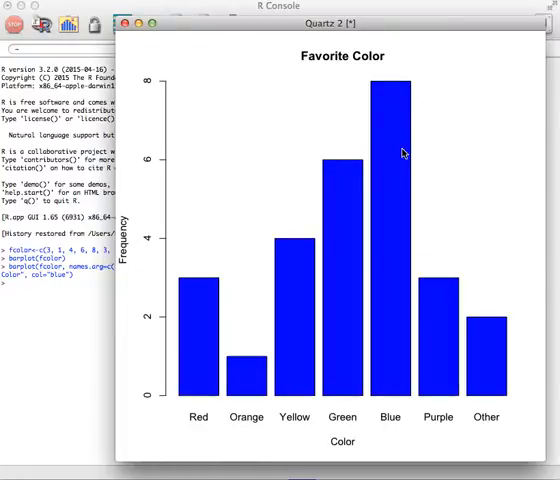
mouse_move(378, 284)
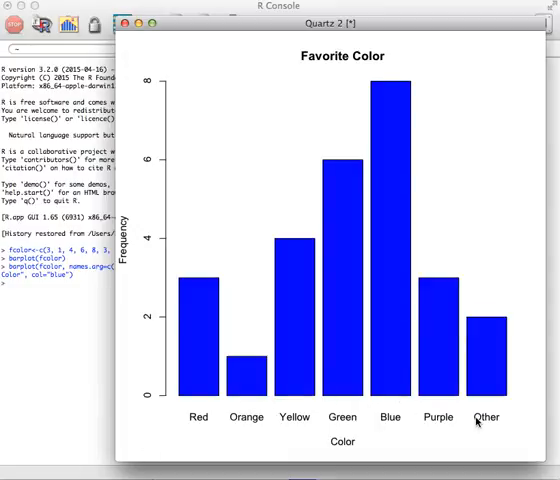
mouse_move(164, 284)
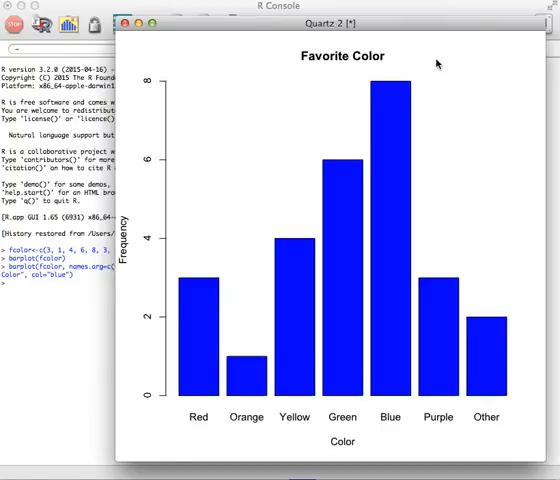
mouse_move(272, 64)
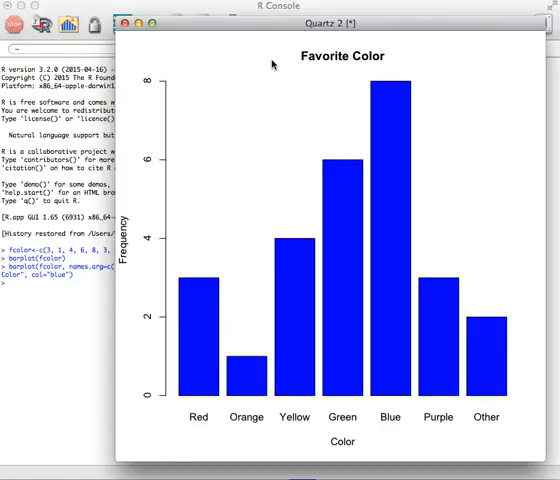